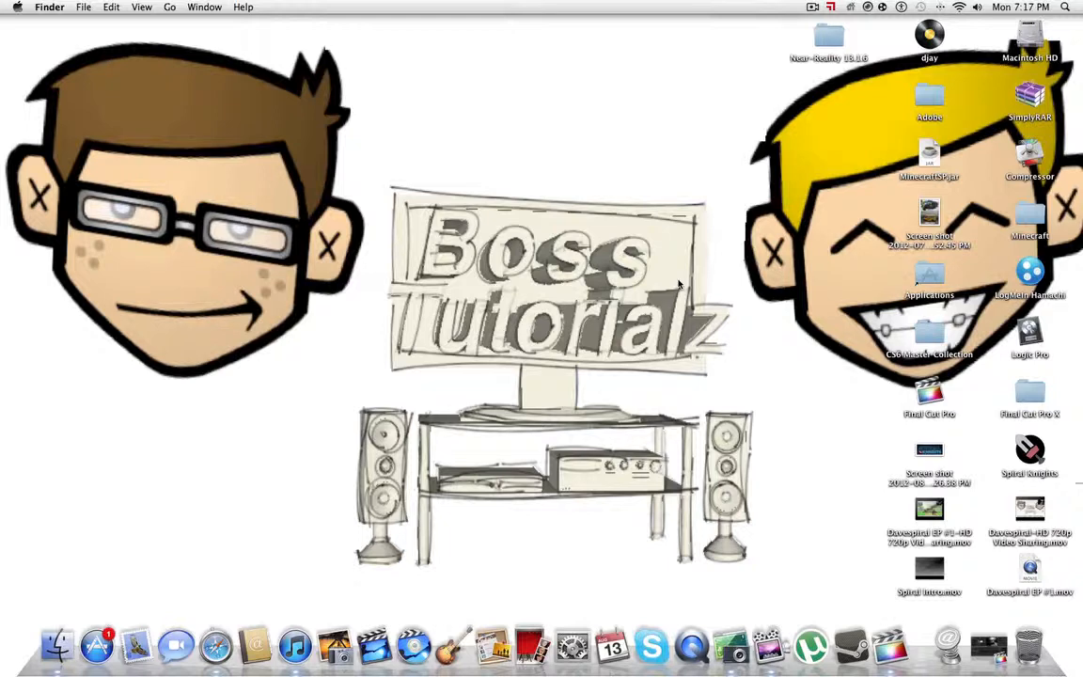
{"action": "mouse_move", "coordinate": [987, 644]}
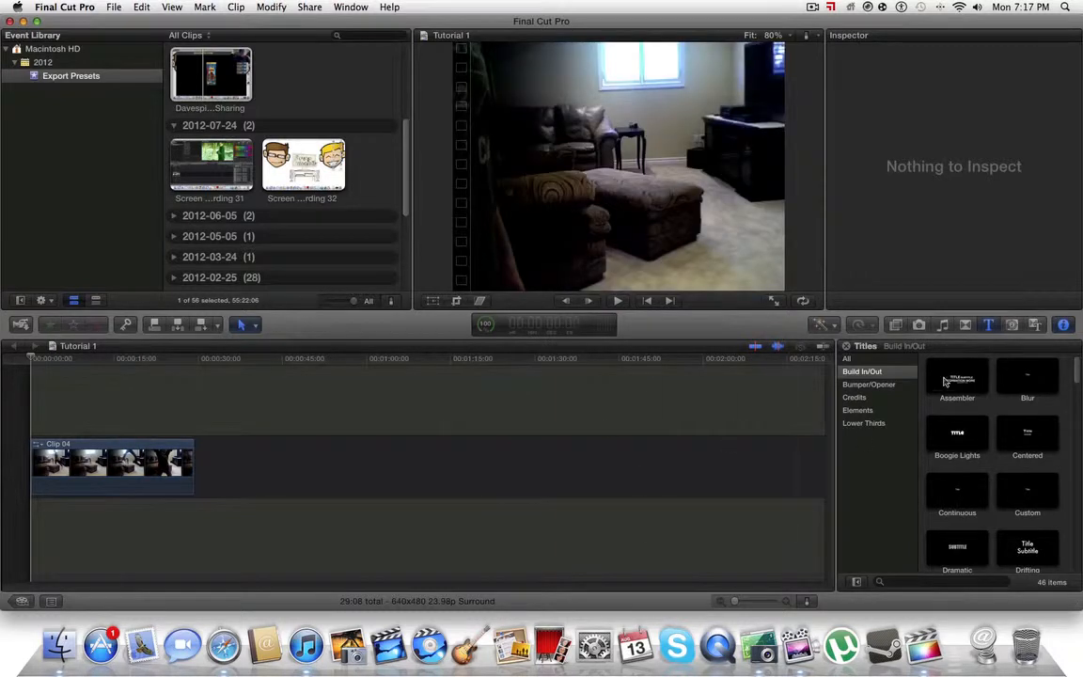
Step: Preview the Assembler title and place it above Clip 04 at the timeline start
{"action": "double_click", "coordinate": [957, 376]}
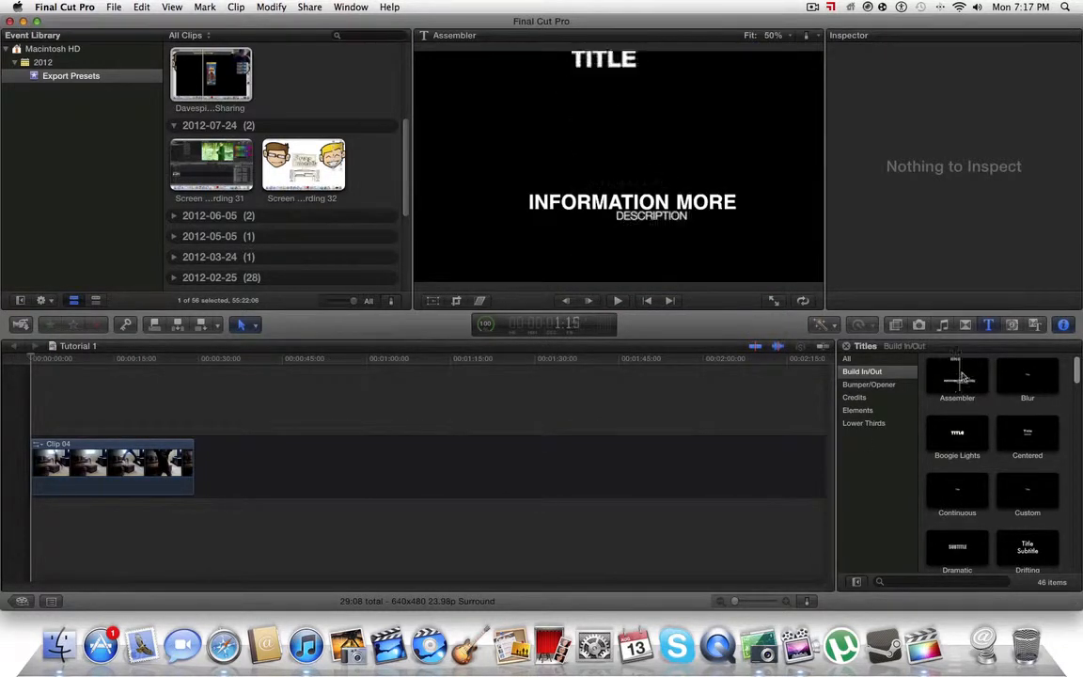
{"action": "left_click_drag", "start_coordinate": [957, 376], "coordinate": [207, 395]}
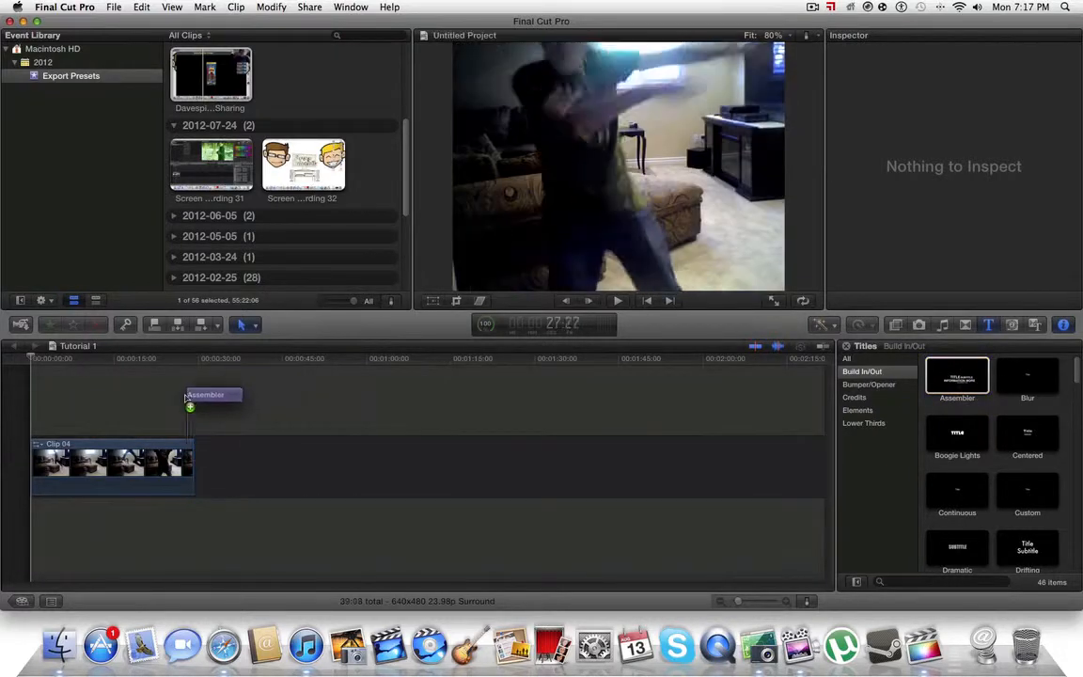
{"action": "left_click_drag", "start_coordinate": [212, 395], "coordinate": [52, 401]}
{"action": "type", "text": "Subscribe To"}
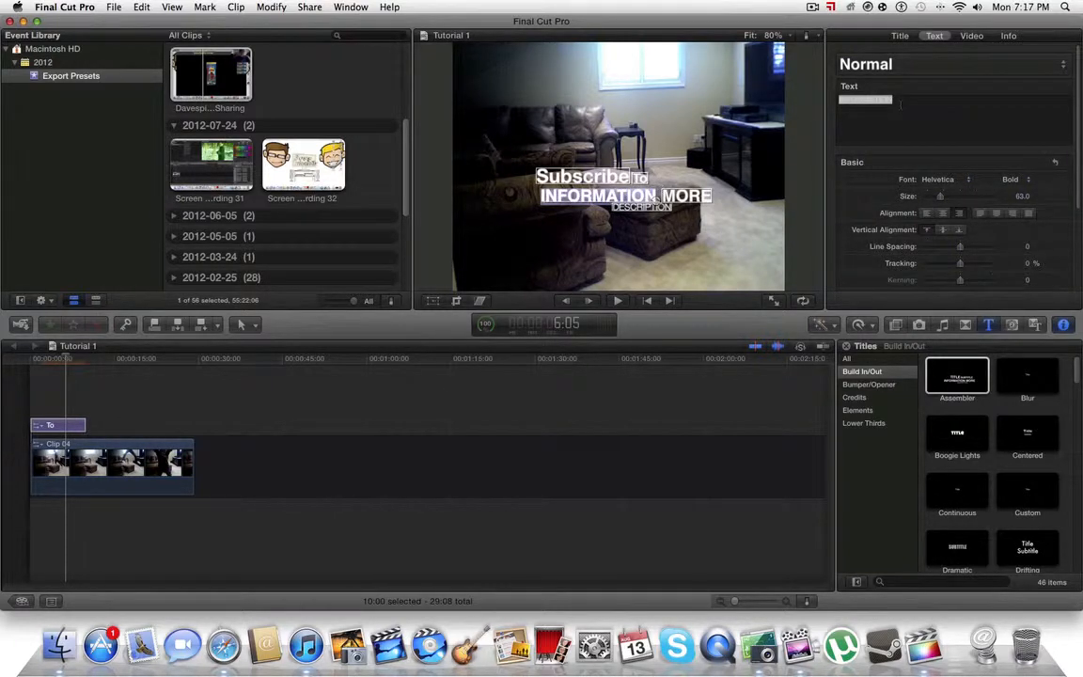
Step: Type 'This' into the main title line and 'BossTutorialz' into the bottom line
{"action": "type", "text": "This Channel!"}
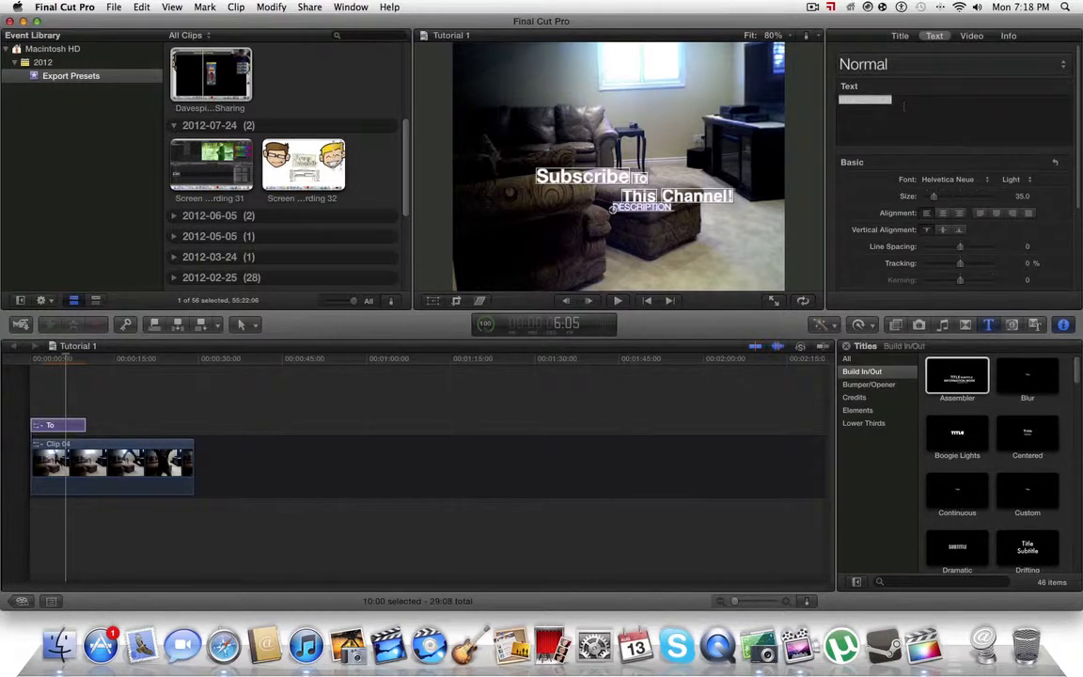
{"action": "type", "text": "BossTut"}
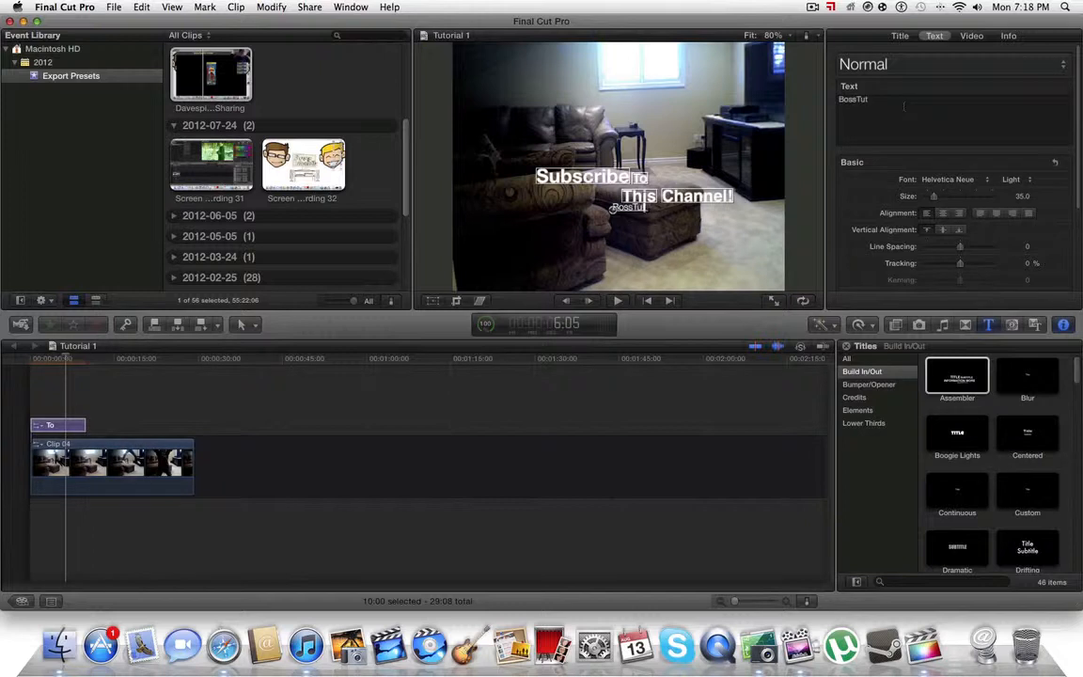
{"action": "type", "text": "orialz"}
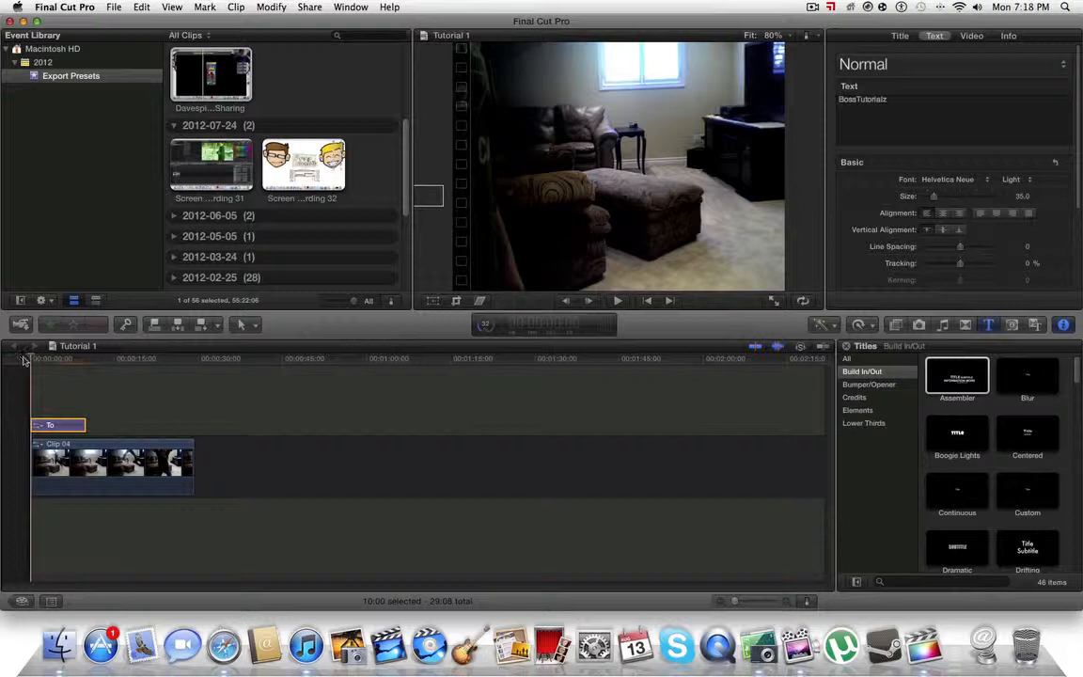
{"action": "left_click", "coordinate": [617, 299]}
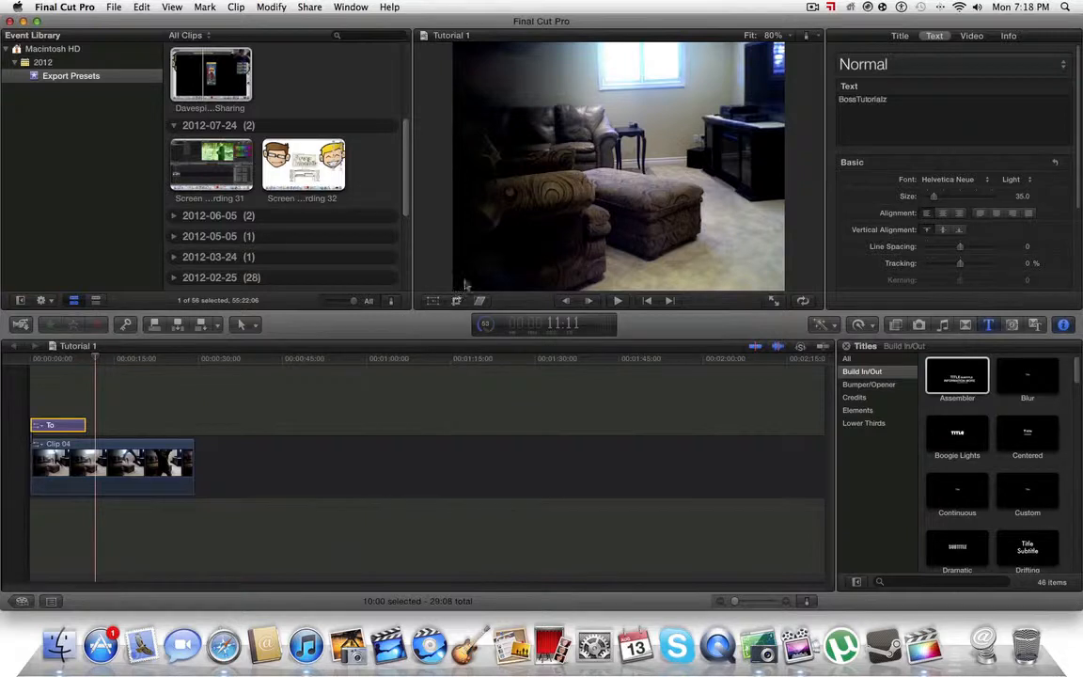
{"action": "left_click", "coordinate": [811, 8]}
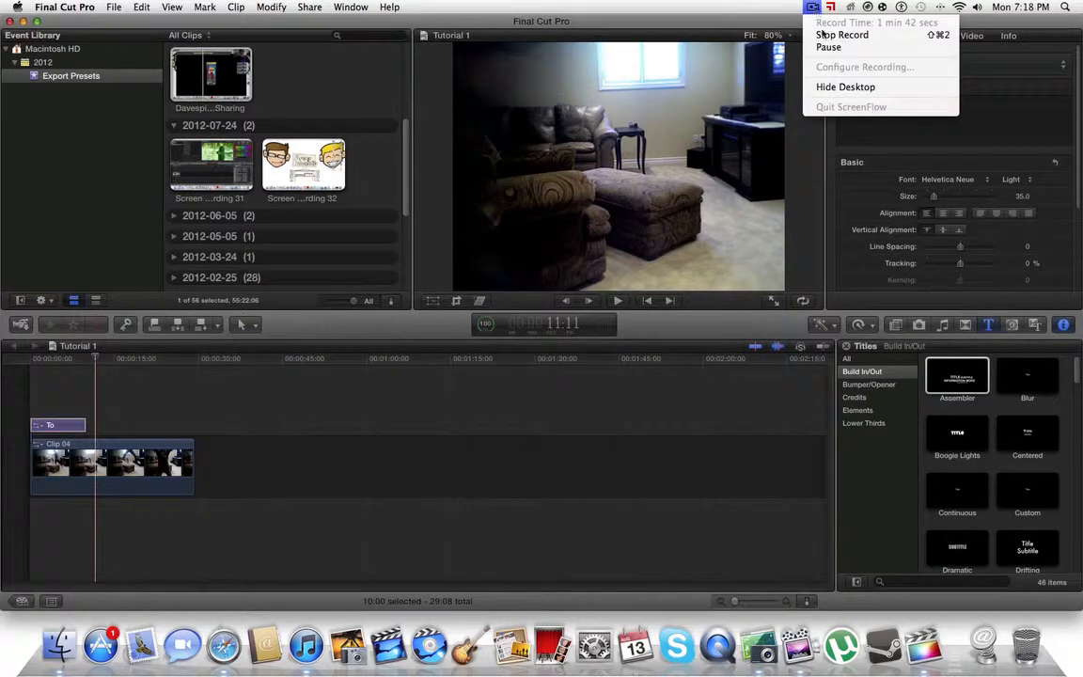
{"action": "mouse_move", "coordinate": [828, 47]}
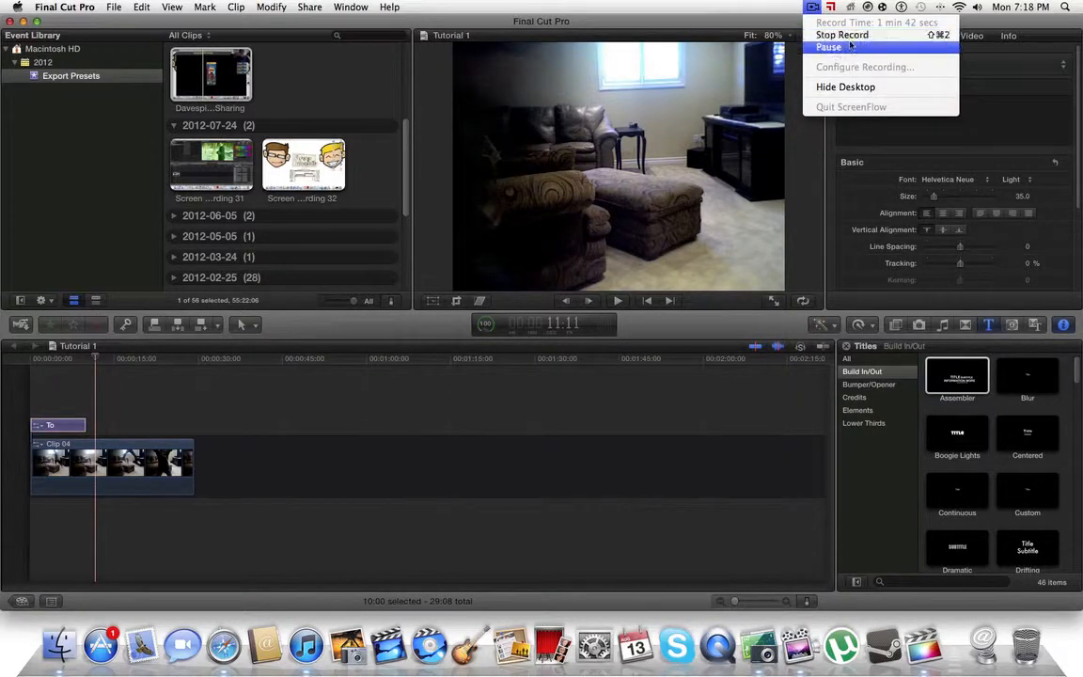